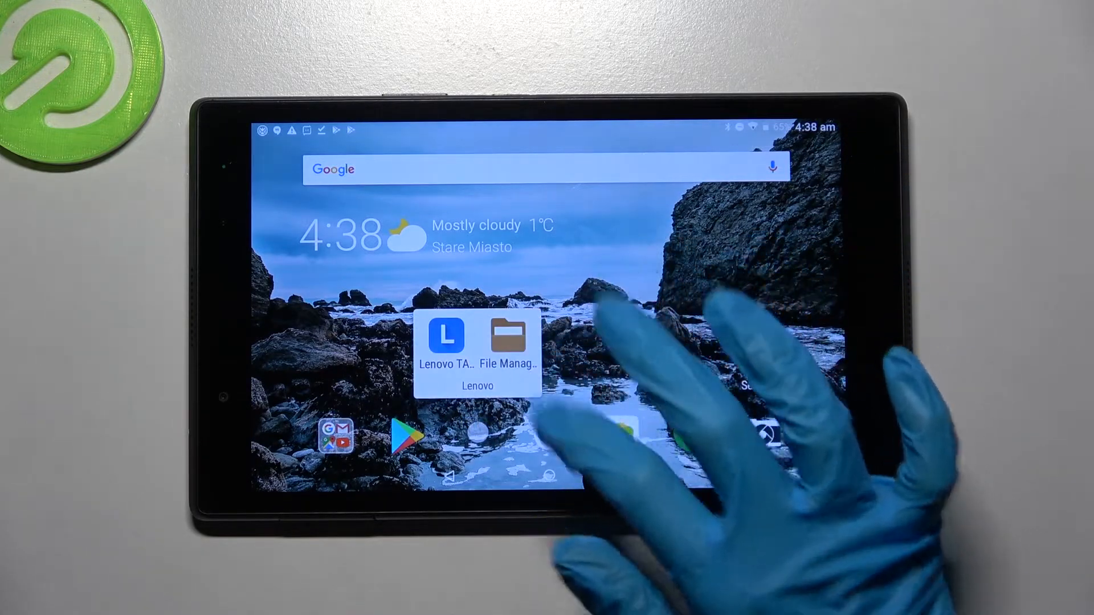
- Launch File Manager from the Lenovo folder and allow its storage access
click(509, 340)
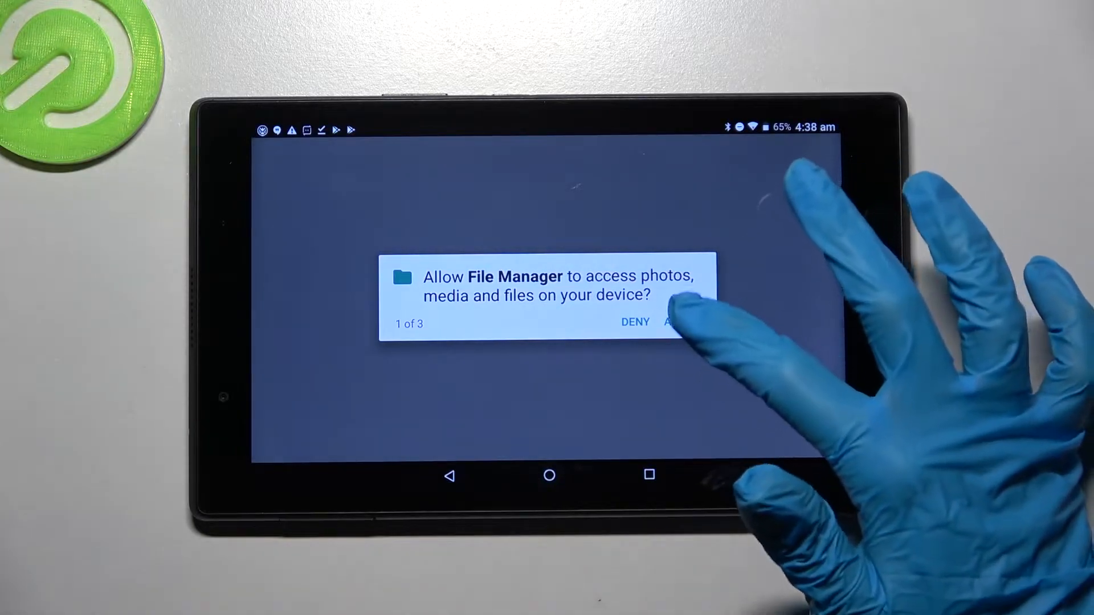
click(680, 322)
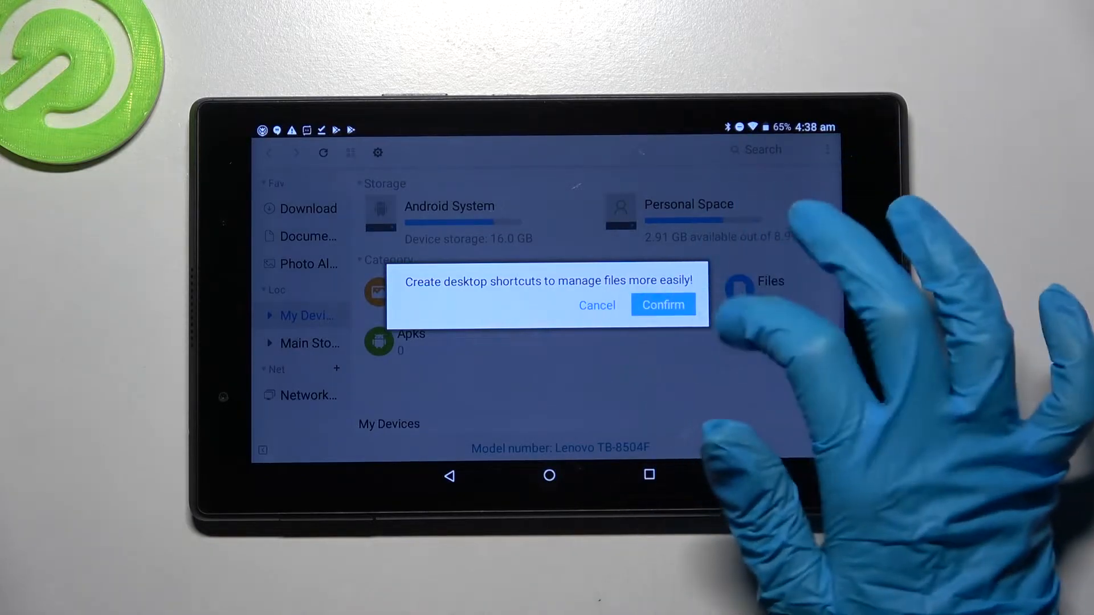
- Dismiss the 'Create desktop shortcuts' dialog and show Download with LIKE A BOSS SONG!!.mp3
click(662, 306)
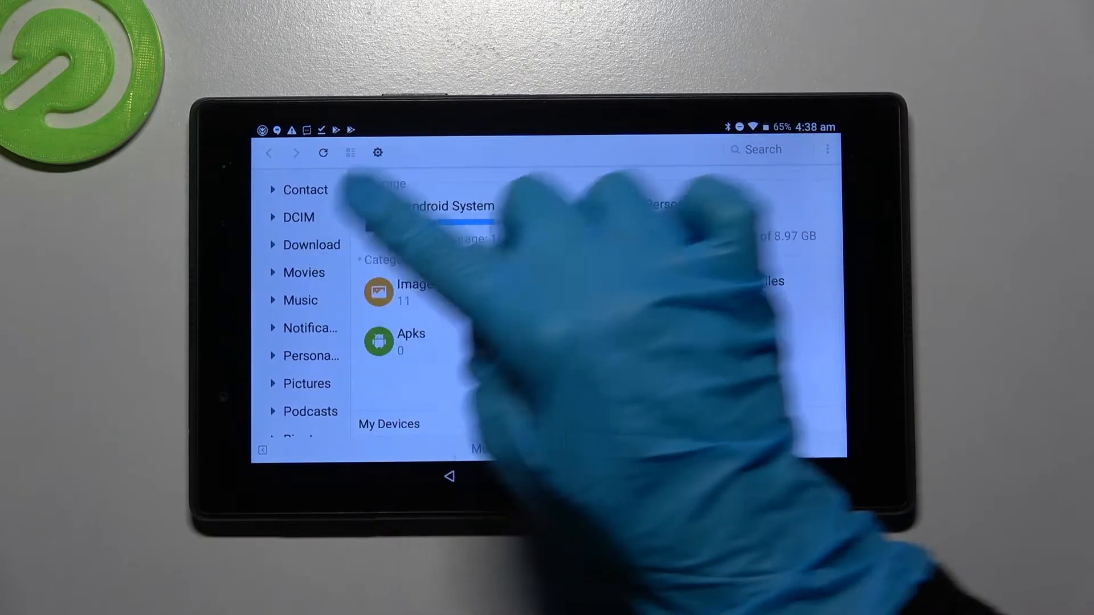
click(311, 244)
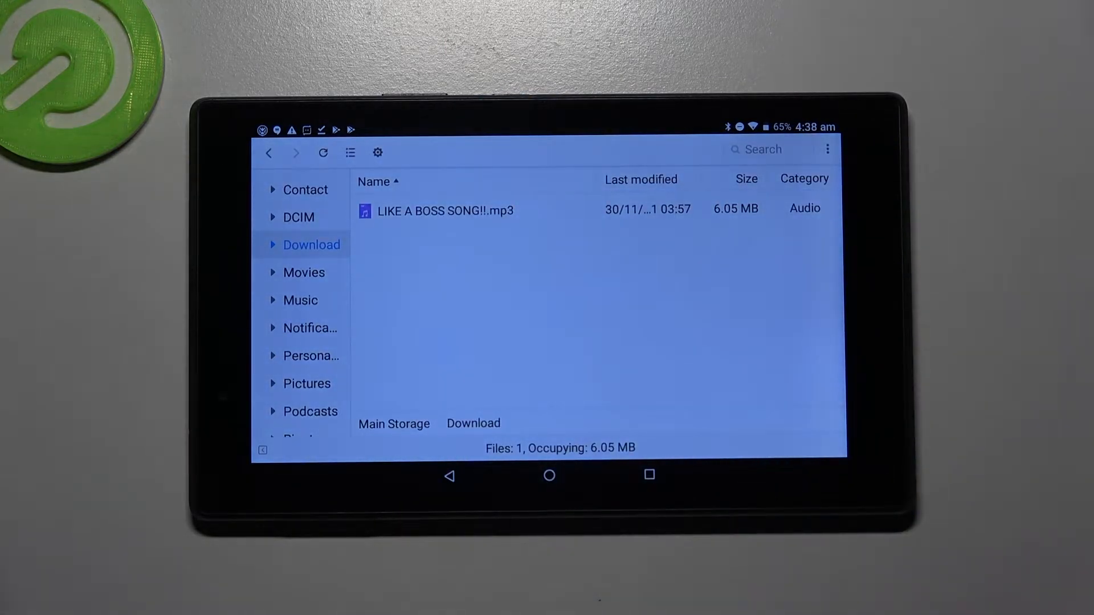